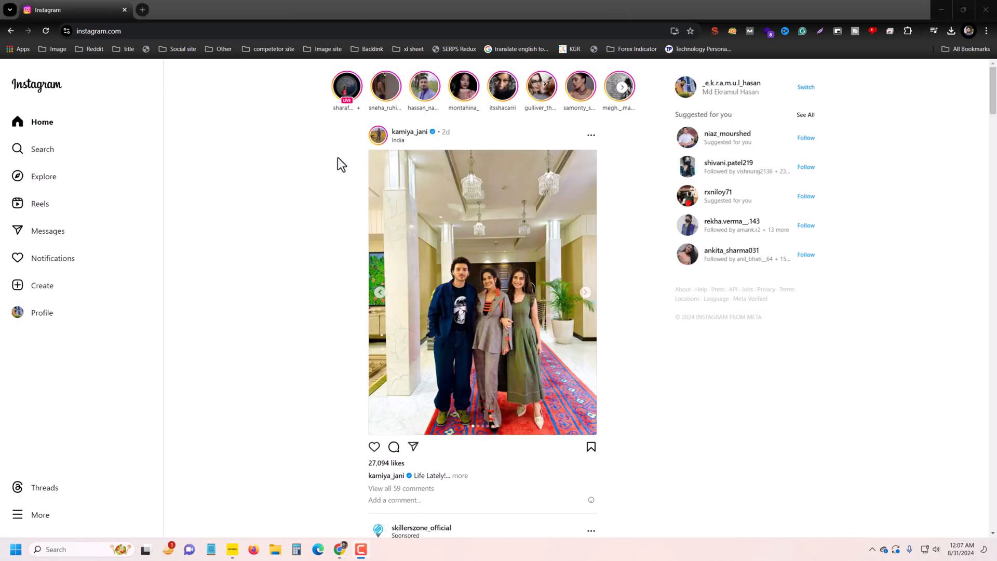
pyautogui.moveTo(336, 189)
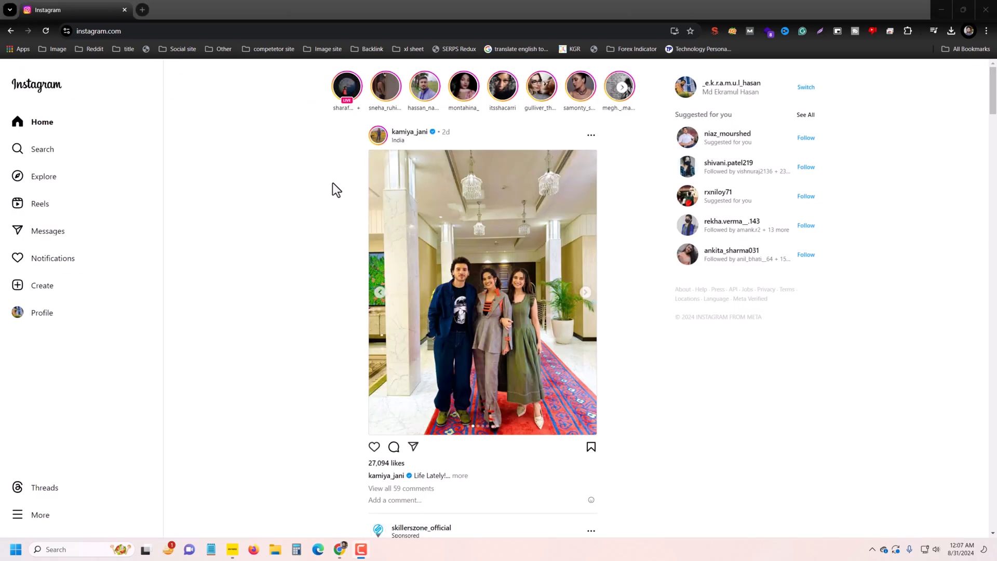
# Start a new Instagram post and bring up the computer's file picker for a video.
pyautogui.click(41, 285)
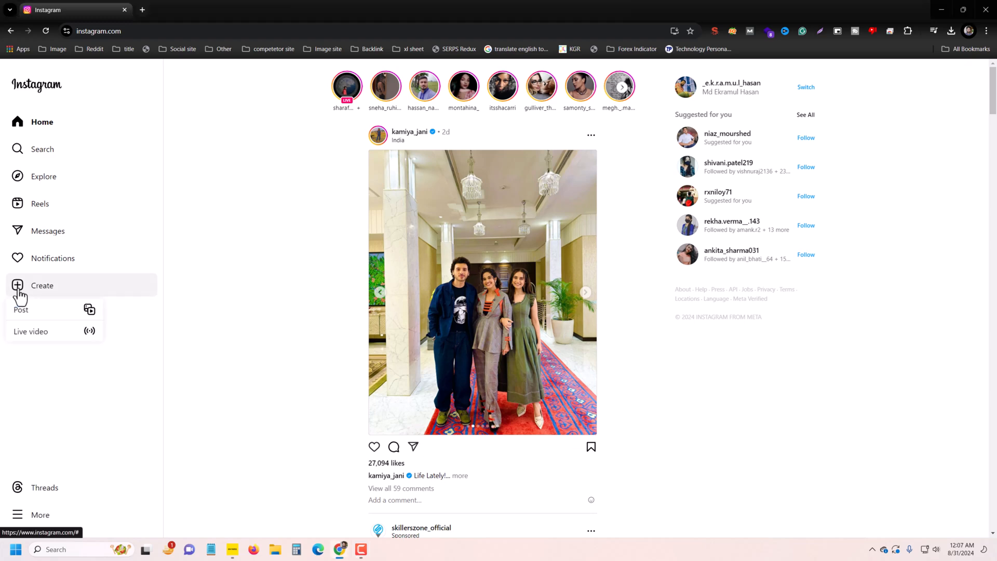
pyautogui.click(21, 310)
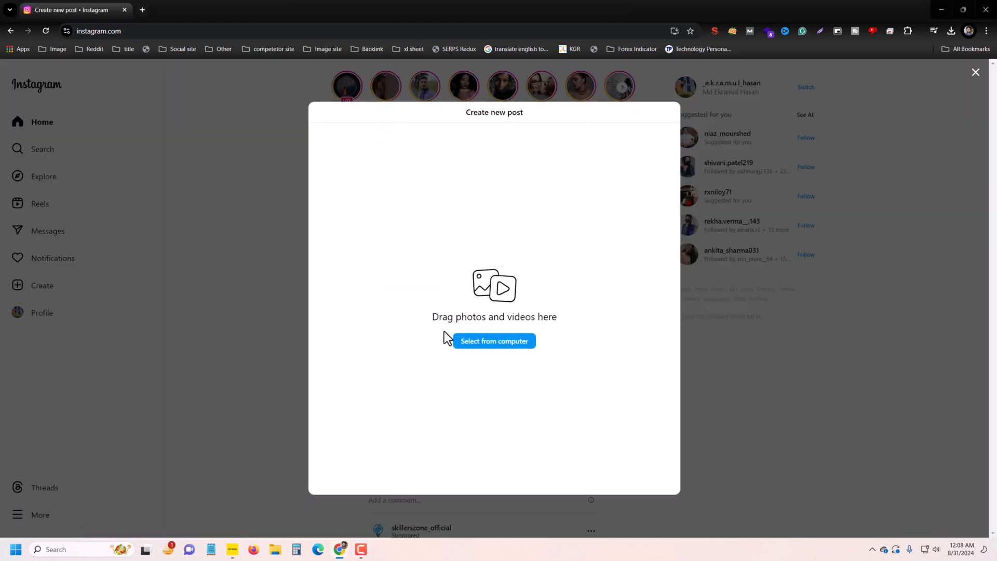
pyautogui.click(494, 340)
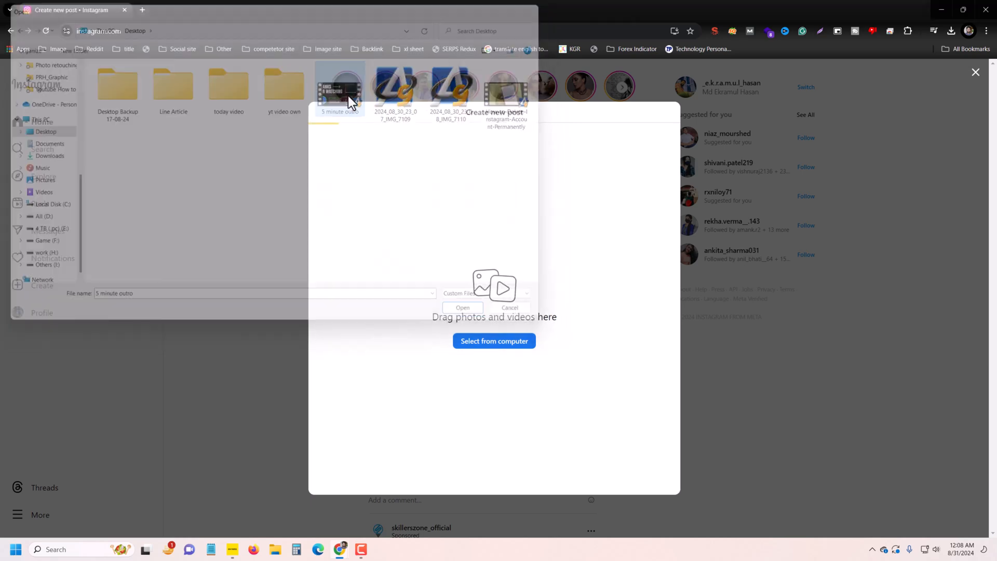
# Load the Desktop video, crop it to 9:16 portrait and advance to the caption screen.
pyautogui.click(462, 307)
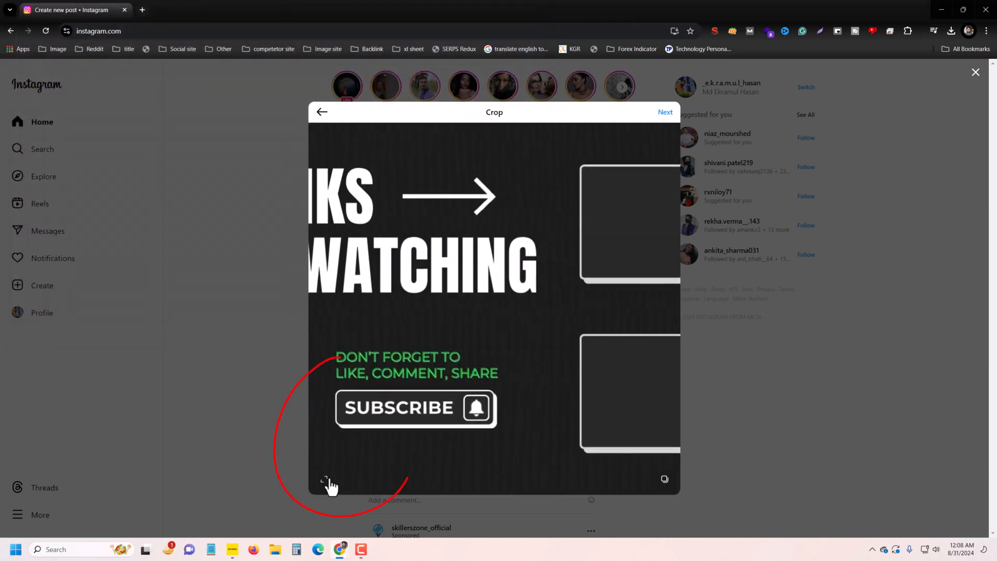
pyautogui.click(324, 479)
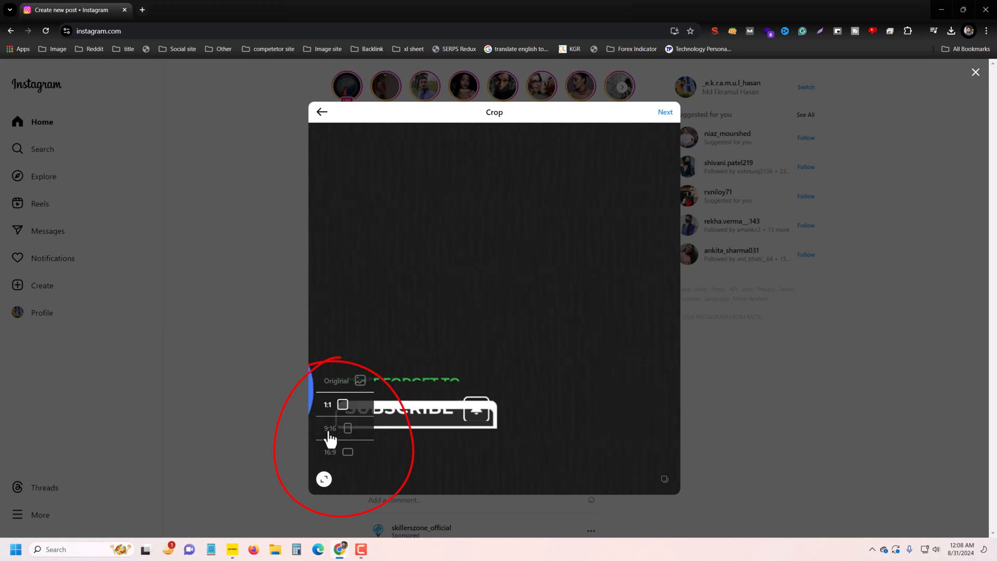
pyautogui.click(330, 427)
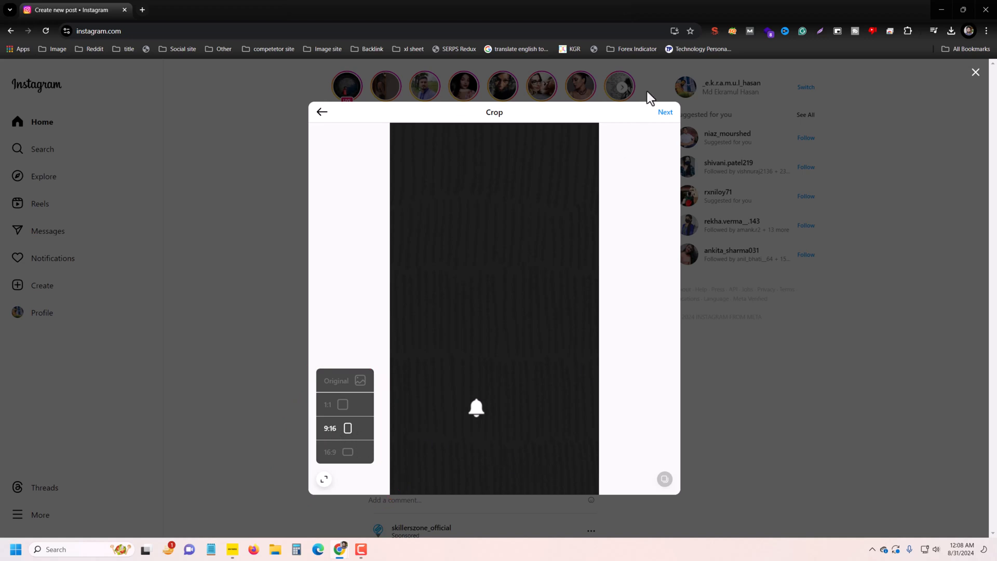
pyautogui.click(664, 113)
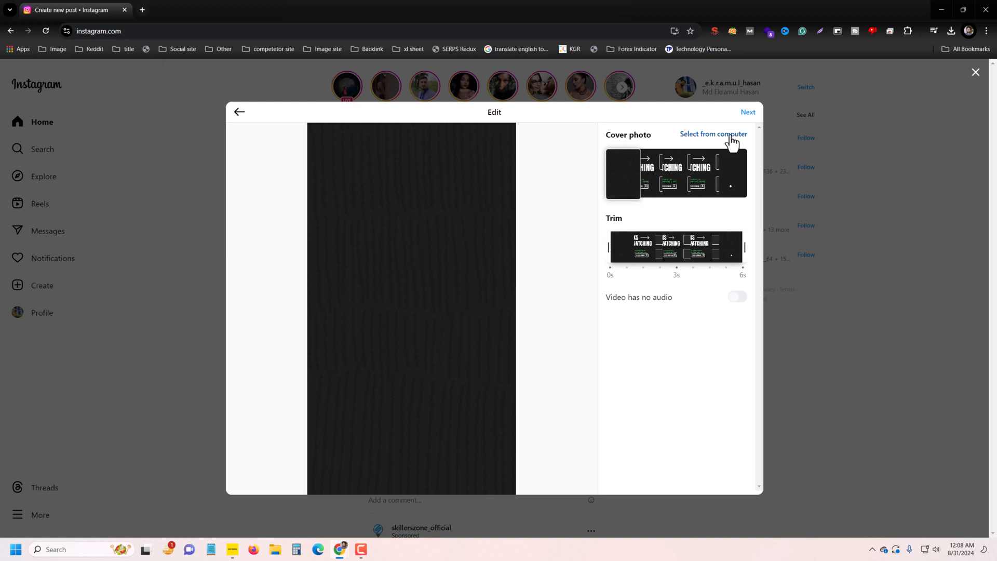
pyautogui.moveTo(608, 249)
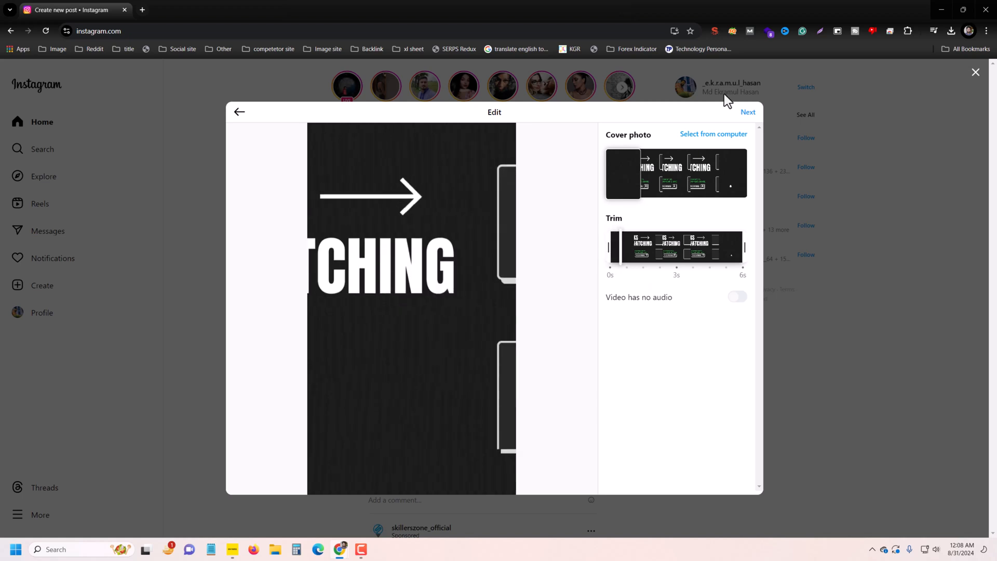
pyautogui.click(748, 112)
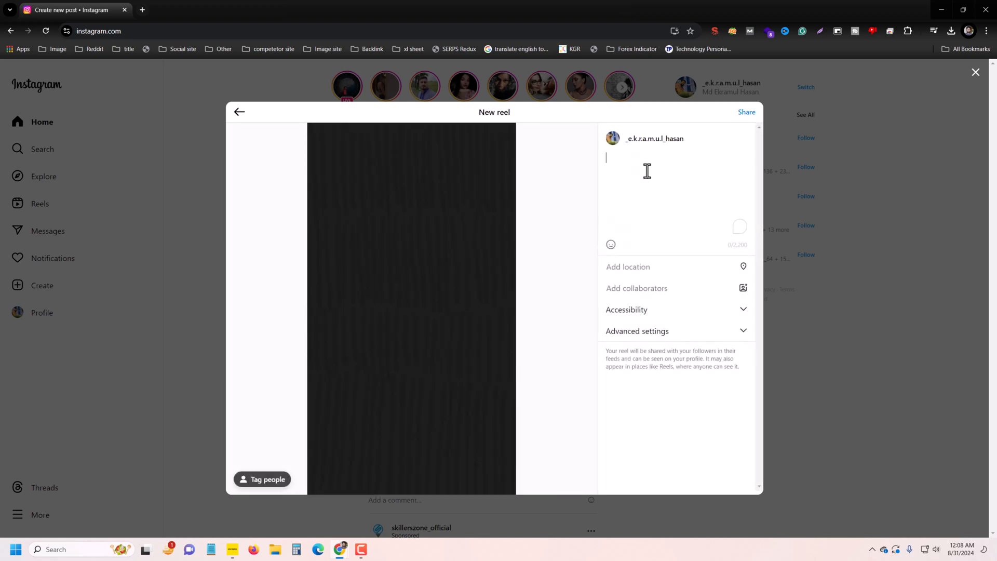
# Caption the reel 'test', expand Advanced settings and share it.
pyautogui.write('tes')
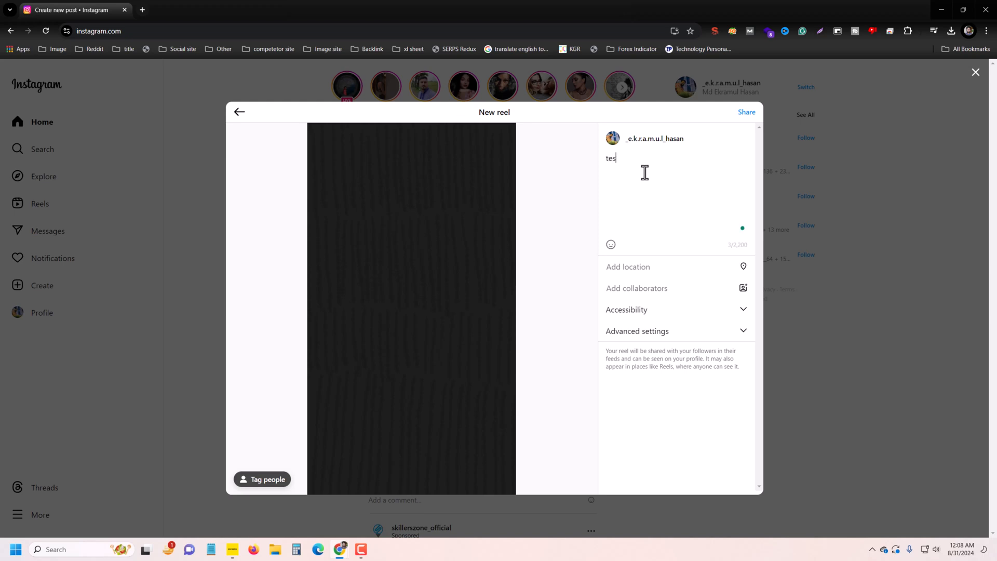
pyautogui.write('t')
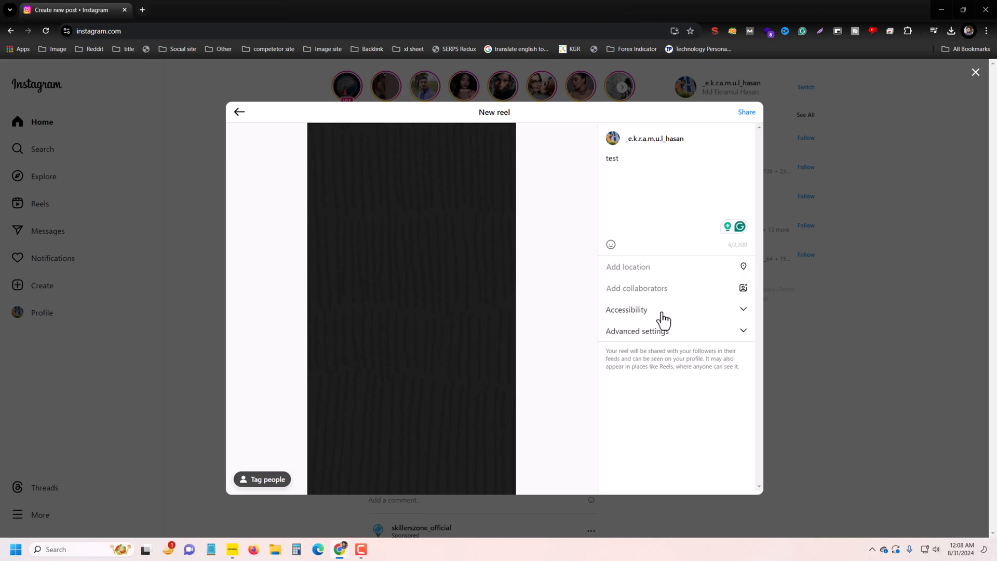
pyautogui.click(636, 330)
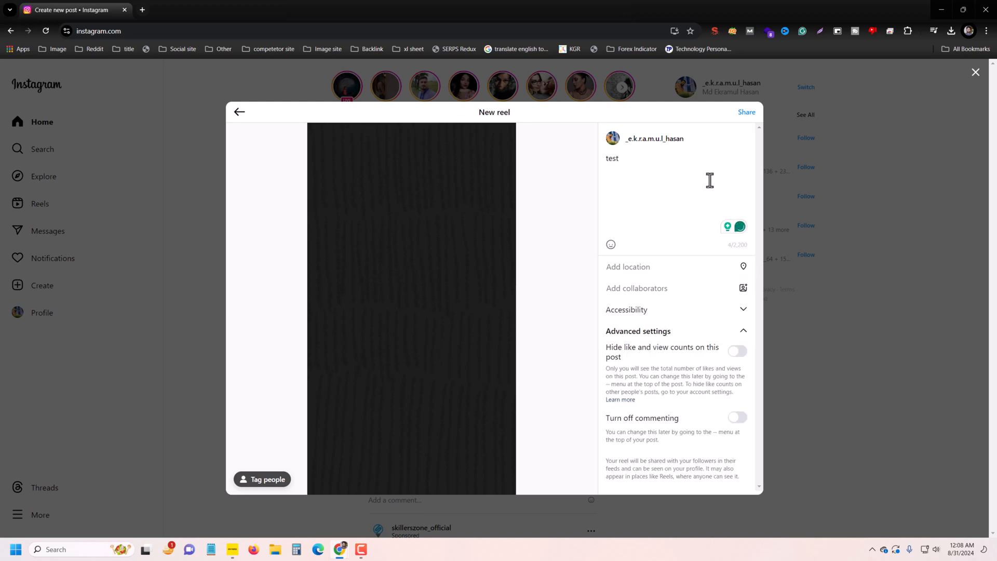
pyautogui.click(747, 113)
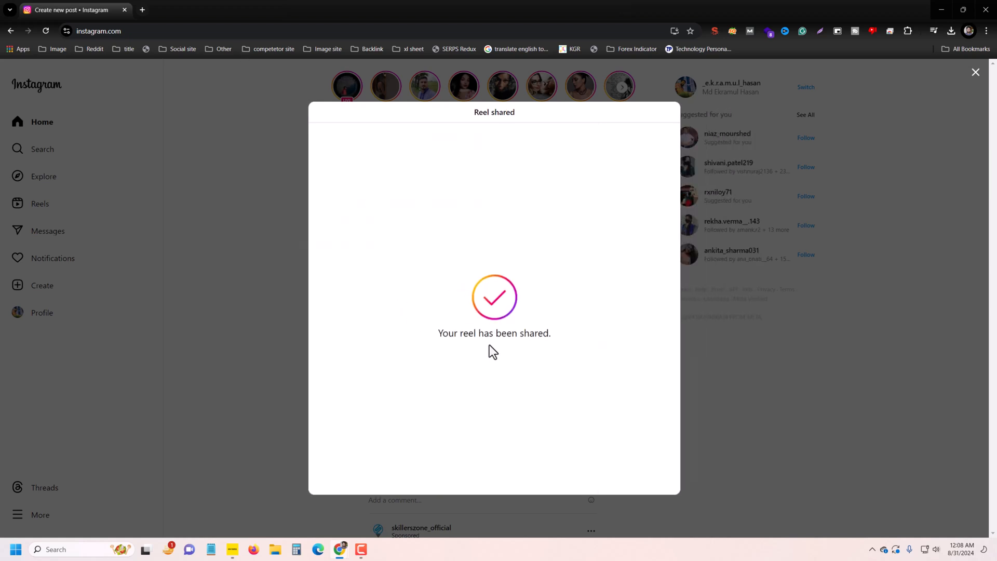
pyautogui.moveTo(355, 152)
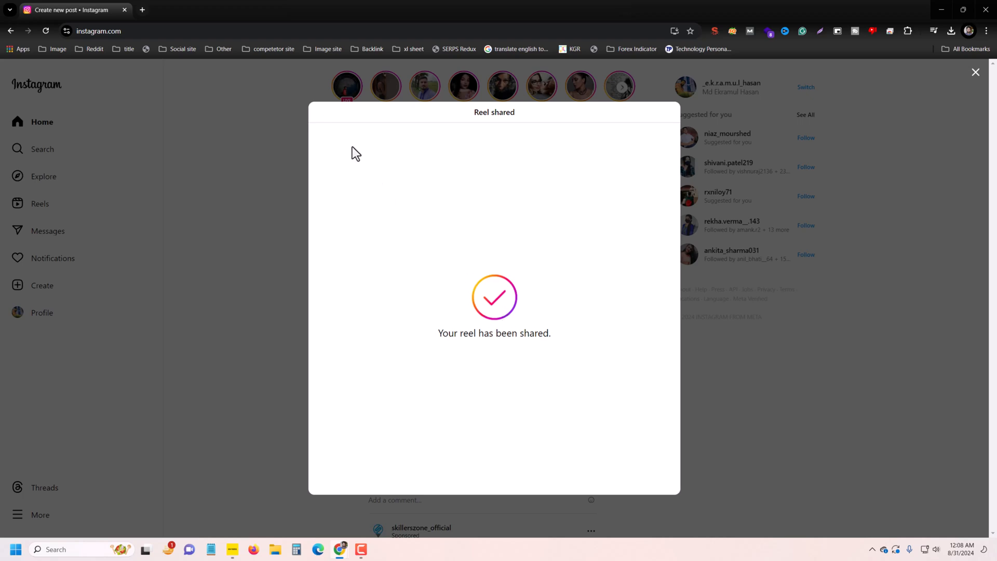
# Find the new 'test' reel on the profile's Reels tab and request its deletion.
pyautogui.click(975, 71)
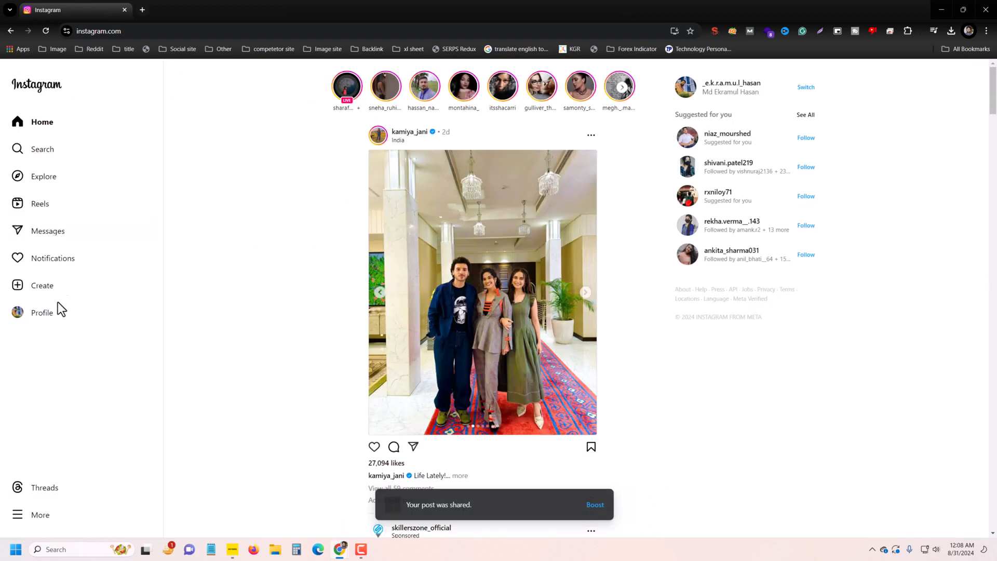
pyautogui.click(41, 313)
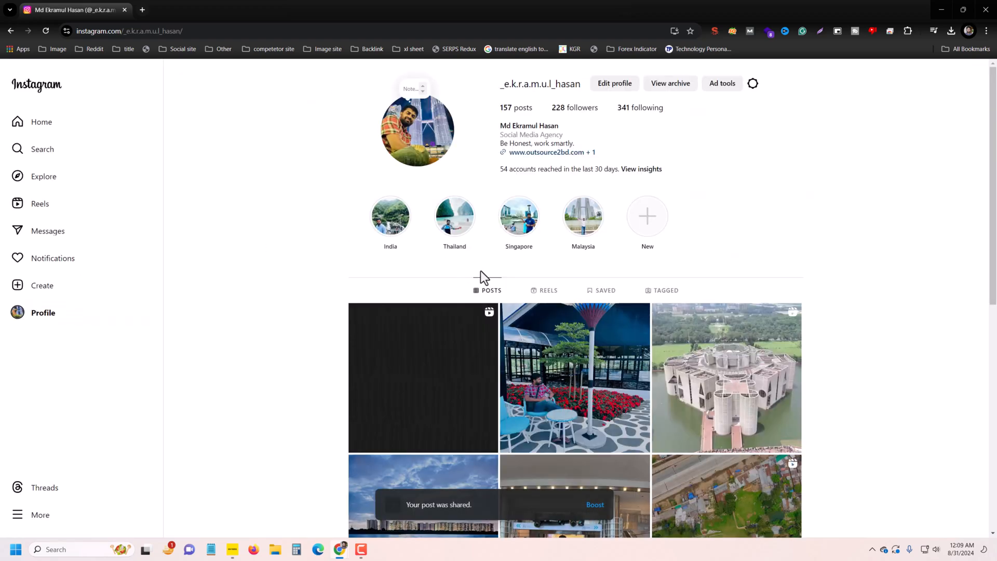
pyautogui.click(548, 290)
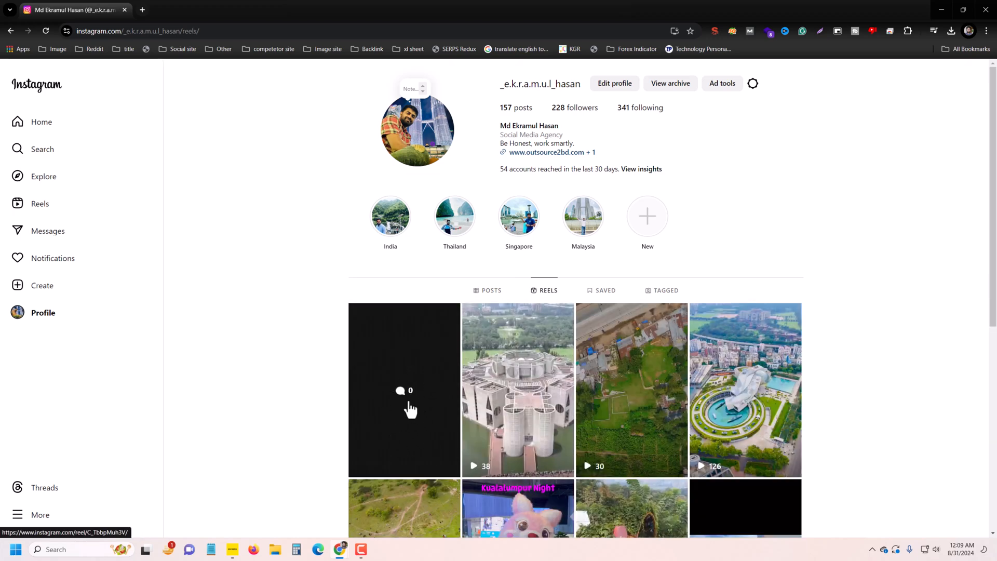
pyautogui.click(404, 390)
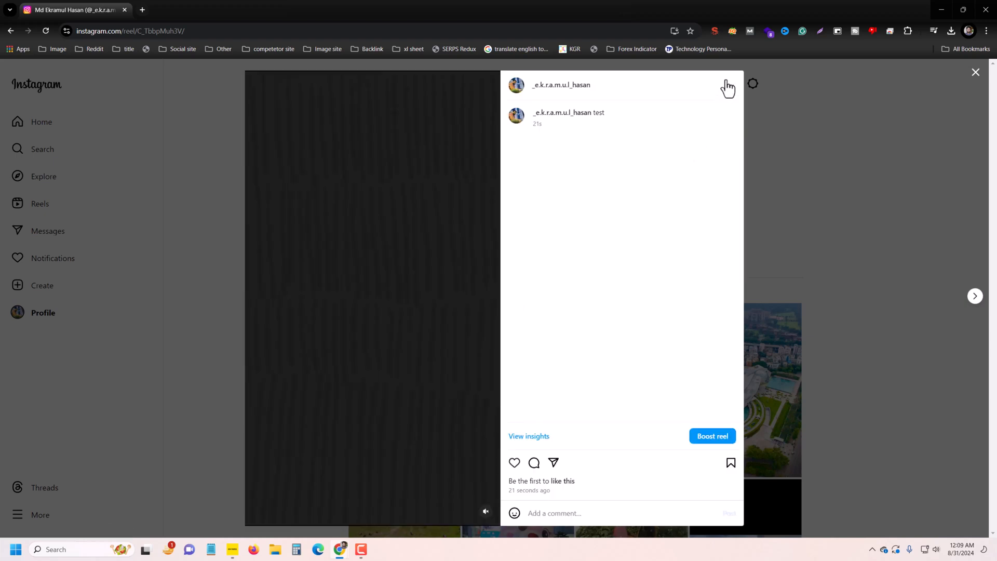
pyautogui.click(729, 84)
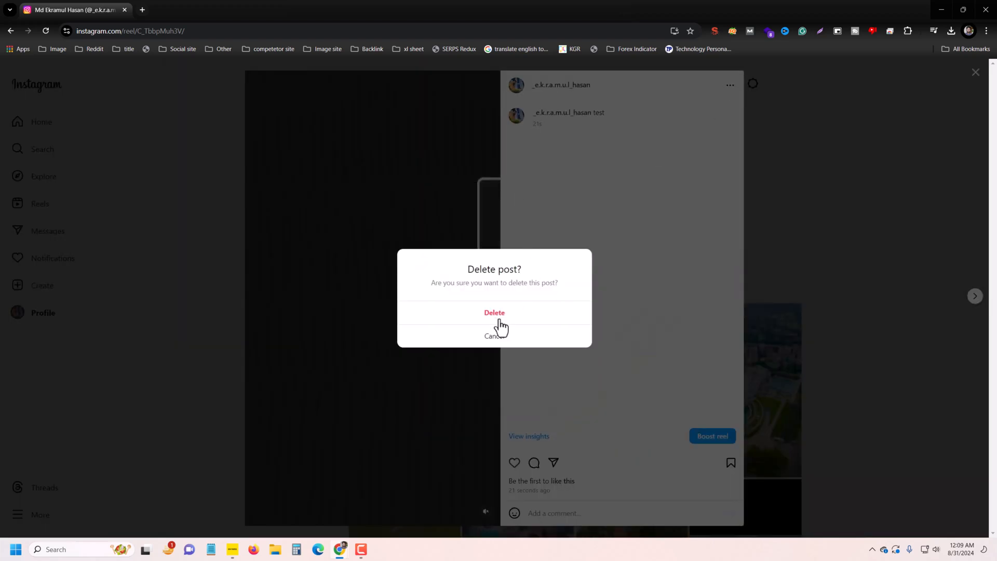